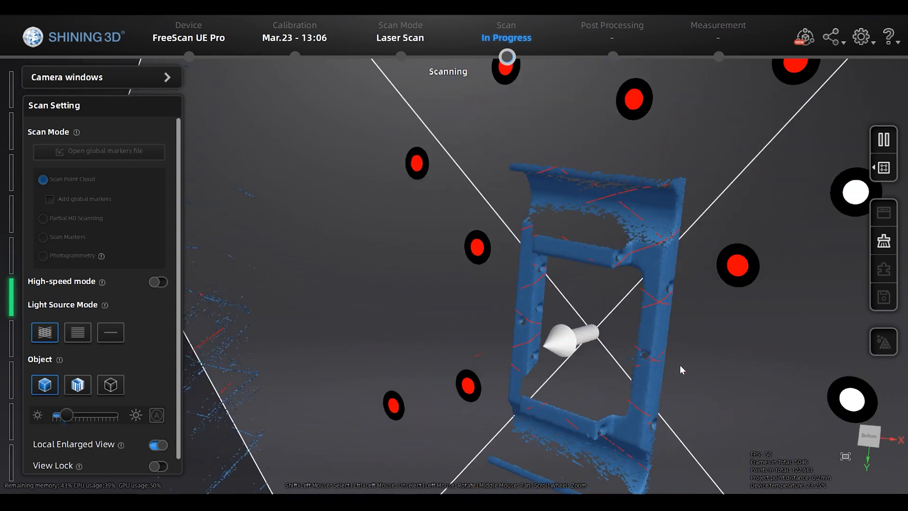
Step: Set up manual alignment with Project1 as the fixed scan and Project2 floated
{"action": "left_click_drag", "start_coordinate": [68, 415], "coordinate": [96, 415]}
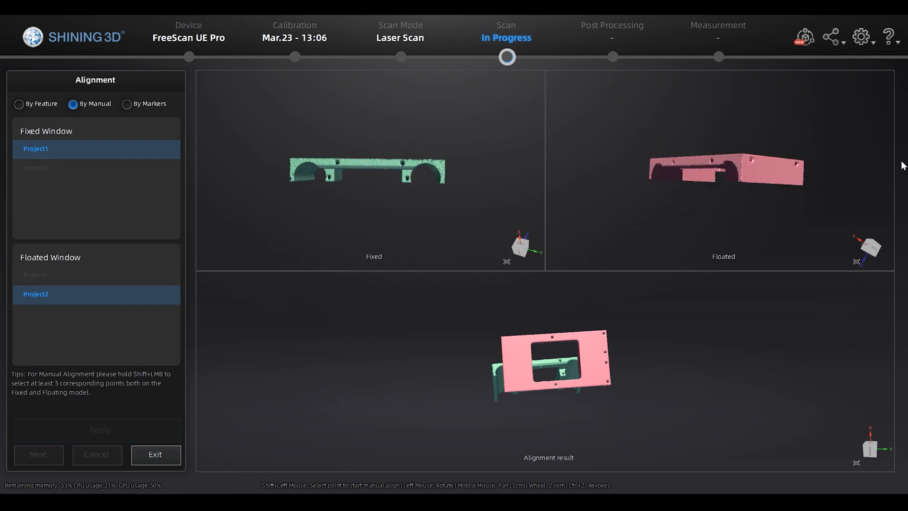
Step: Accept the alignment and apply Mesh Optimization with Recommended parameters
{"action": "left_click", "coordinate": [419, 155]}
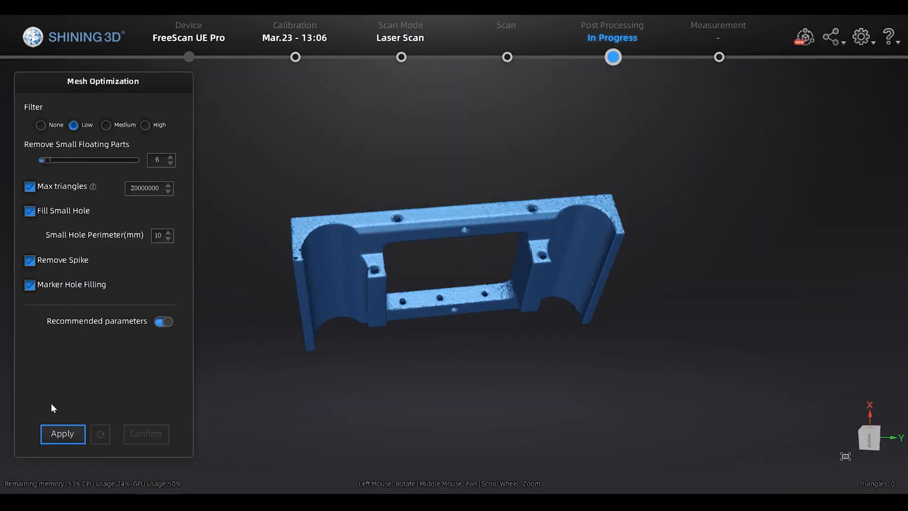
{"action": "left_click", "coordinate": [62, 434]}
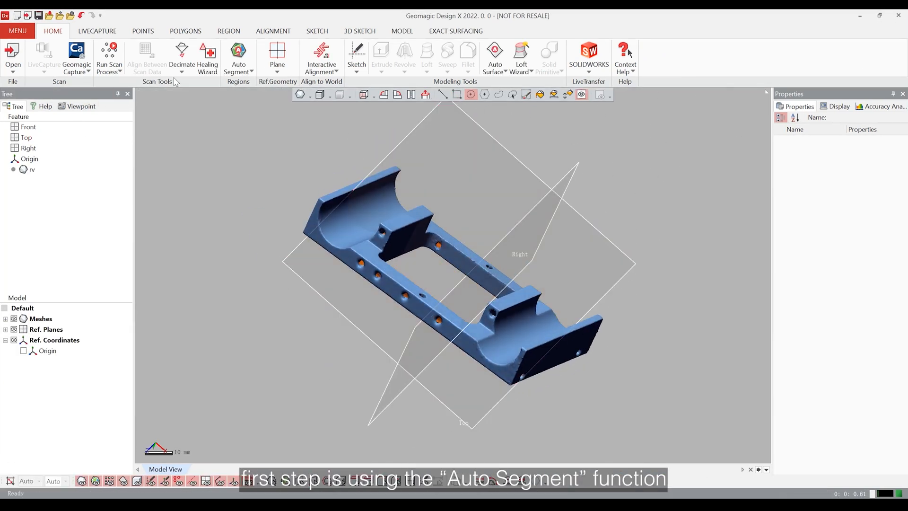
Step: Run Auto Segment on the bracket mesh with default parameters and confirm it
{"action": "left_click", "coordinate": [228, 31]}
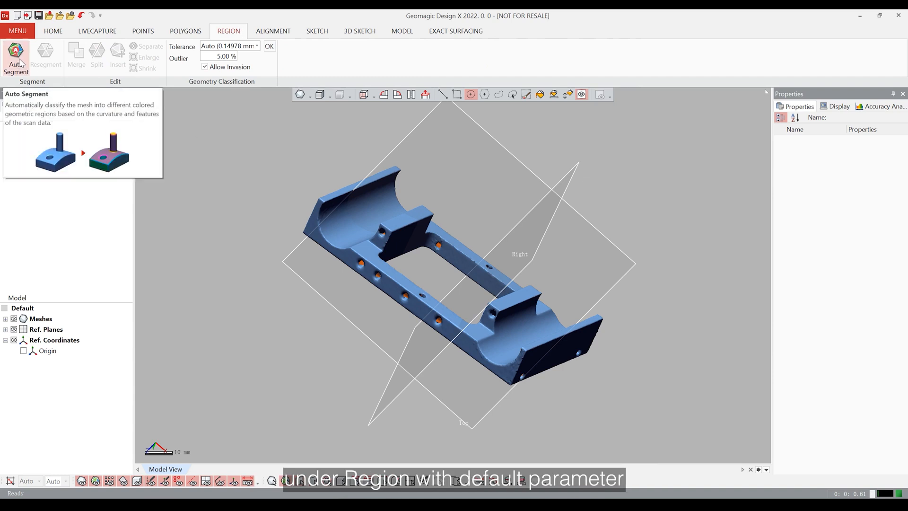
{"action": "left_click", "coordinate": [16, 60]}
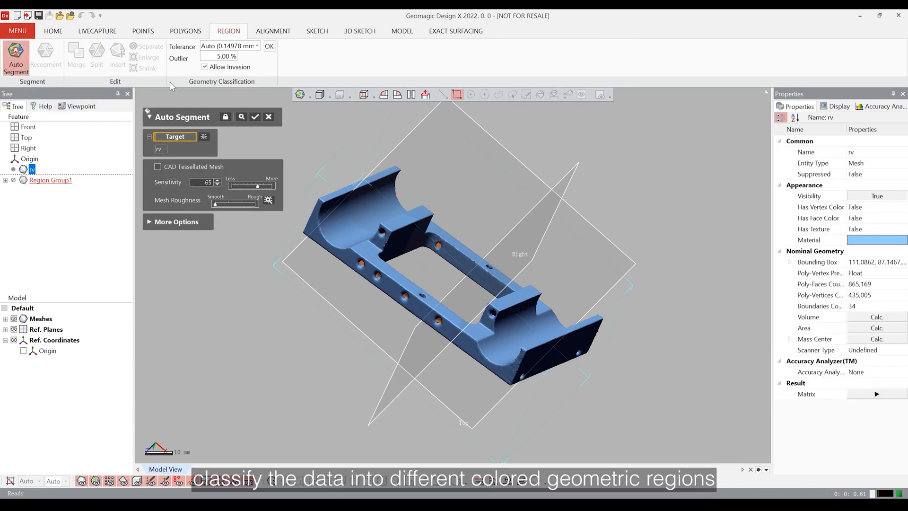
{"action": "left_click", "coordinate": [255, 116]}
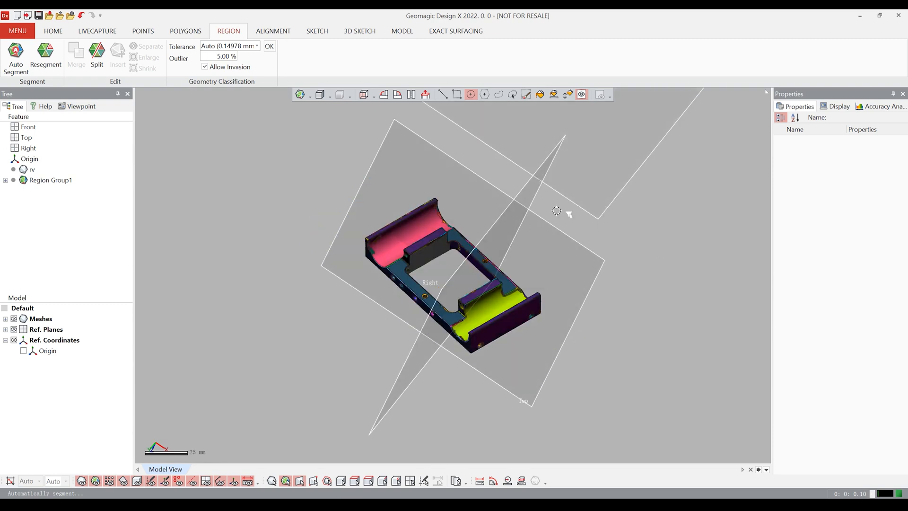
{"action": "mouse_move", "coordinate": [576, 290]}
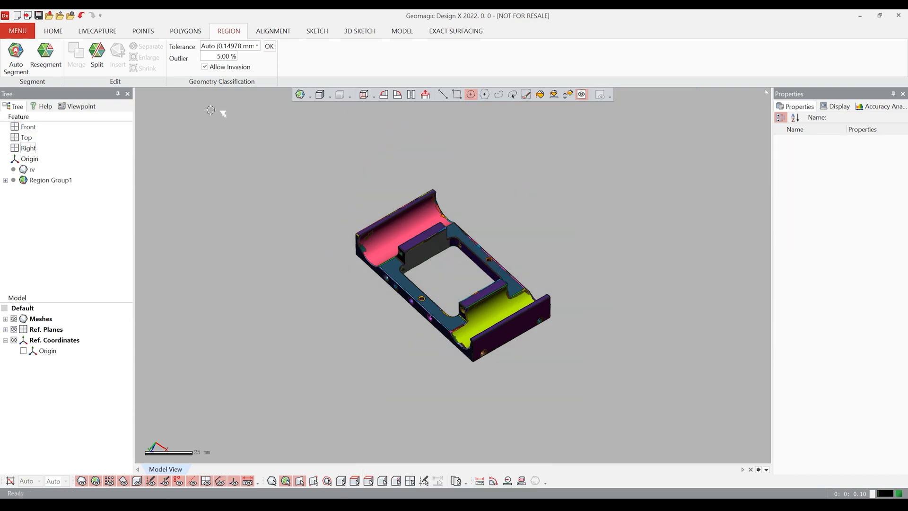
Step: Create Plane1, Plane2 and Plane3 from segmented regions, the third on the top face
{"action": "left_click", "coordinate": [278, 55]}
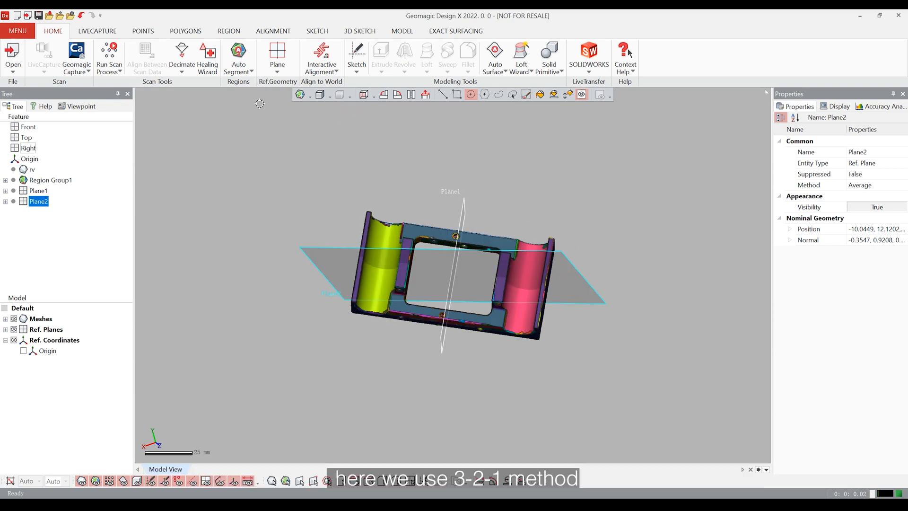
{"action": "left_click", "coordinate": [276, 58]}
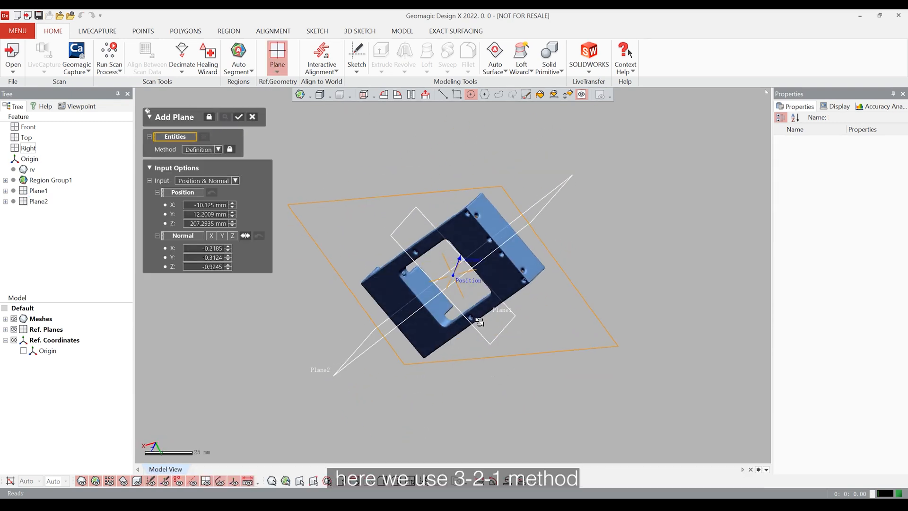
{"action": "left_click", "coordinate": [239, 116]}
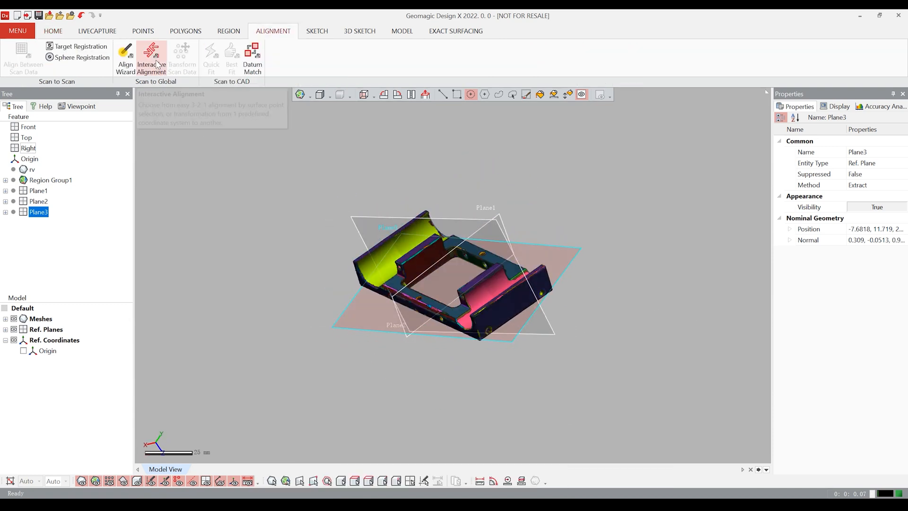
Step: Apply a 3-2-1 Interactive Alignment using Plane3, Plane2 and Plane1 to the origin
{"action": "left_click", "coordinate": [152, 58]}
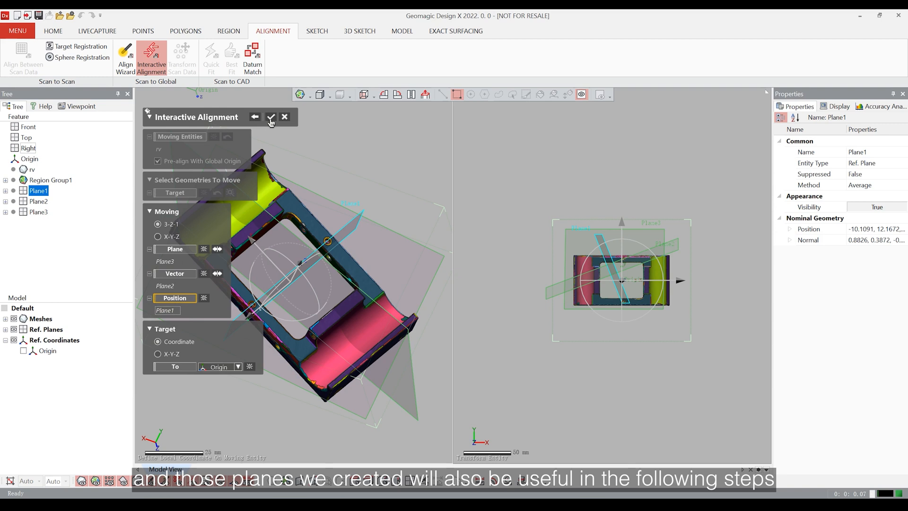
{"action": "left_click", "coordinate": [271, 117]}
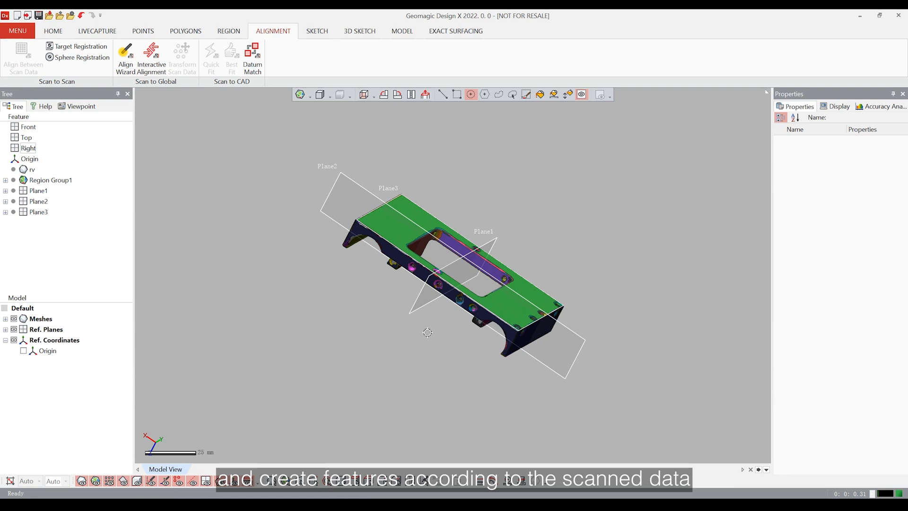
Step: Create Sketch1 (Mesh) on the side region with the section plane offset 25 mm
{"action": "left_click", "coordinate": [317, 31]}
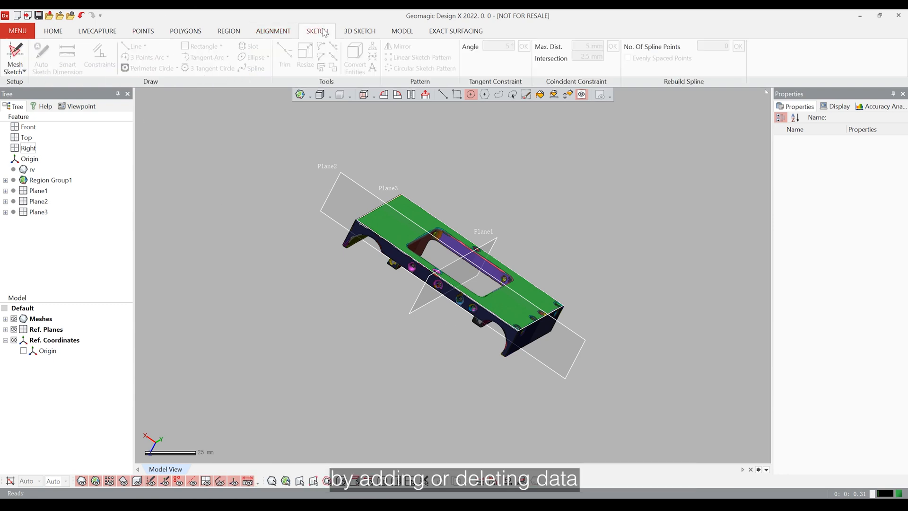
{"action": "mouse_move", "coordinate": [15, 54]}
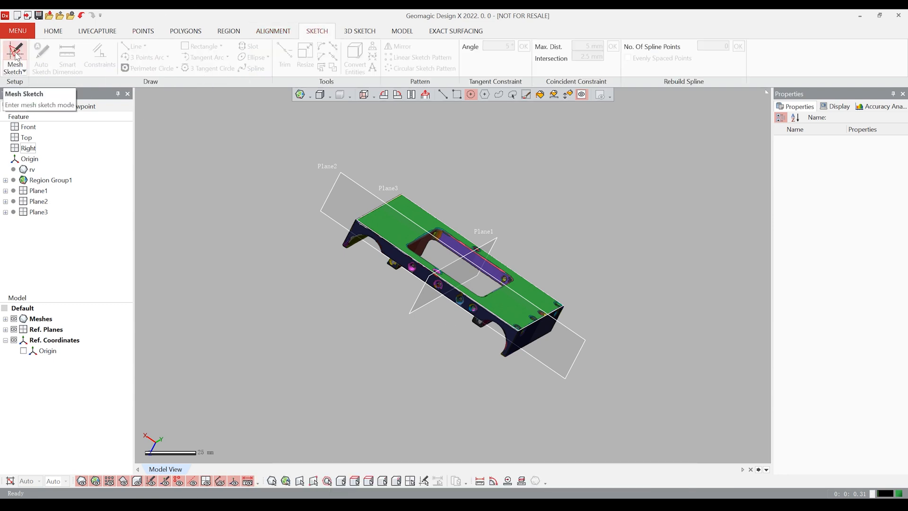
{"action": "left_click", "coordinate": [15, 55]}
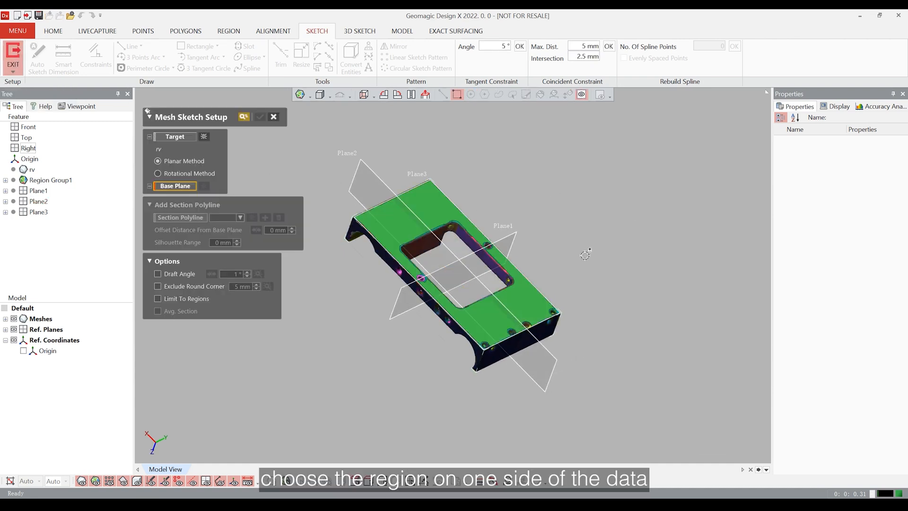
{"action": "left_click", "coordinate": [433, 309]}
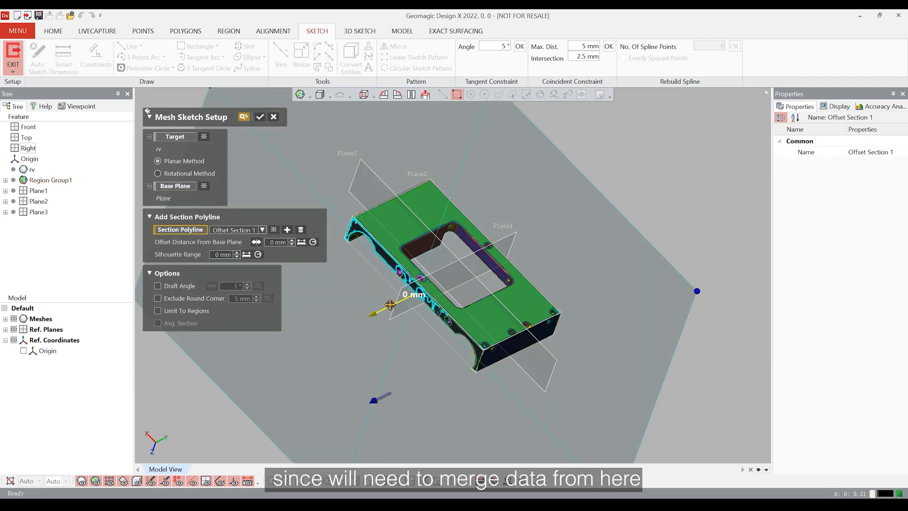
{"action": "left_click_drag", "start_coordinate": [379, 310], "coordinate": [416, 292]}
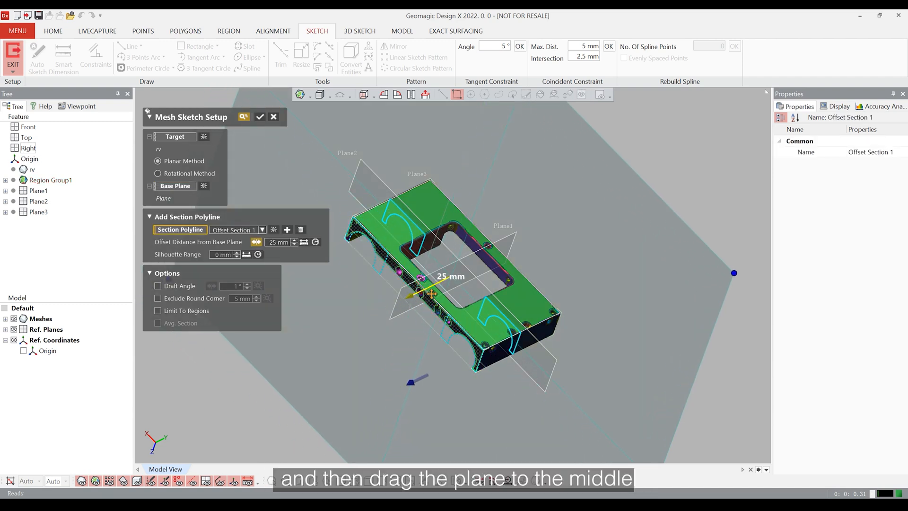
{"action": "left_click_drag", "start_coordinate": [431, 292], "coordinate": [410, 296]}
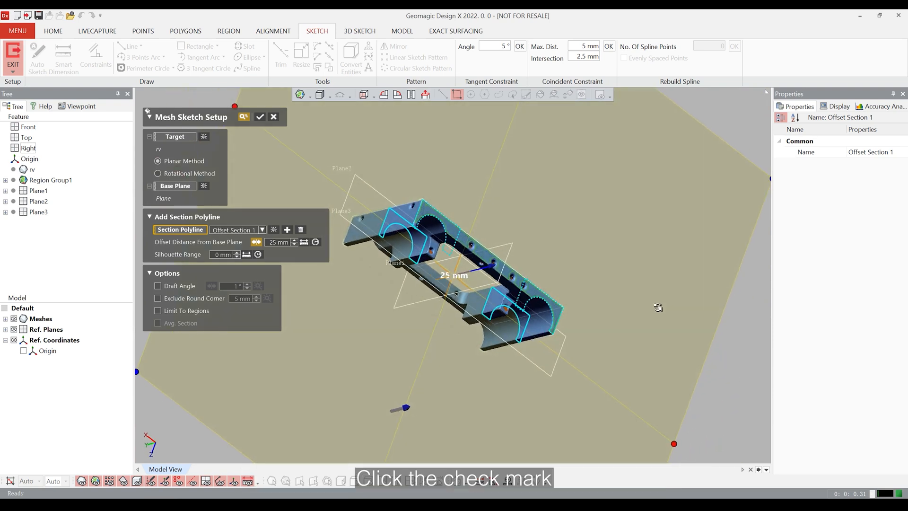
{"action": "left_click", "coordinate": [260, 116]}
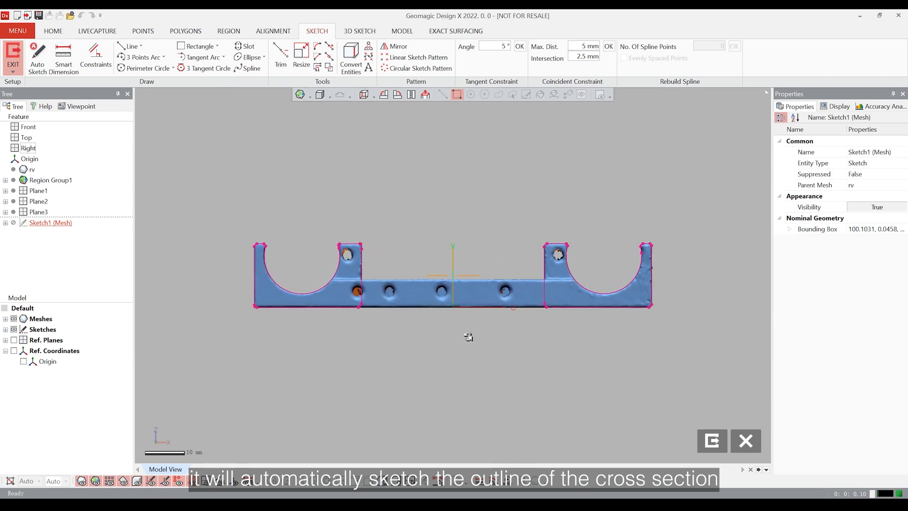
Step: Hide the scan mesh and draw straight lines over the traced cross-section outline
{"action": "key", "text": "ctrl+1"}
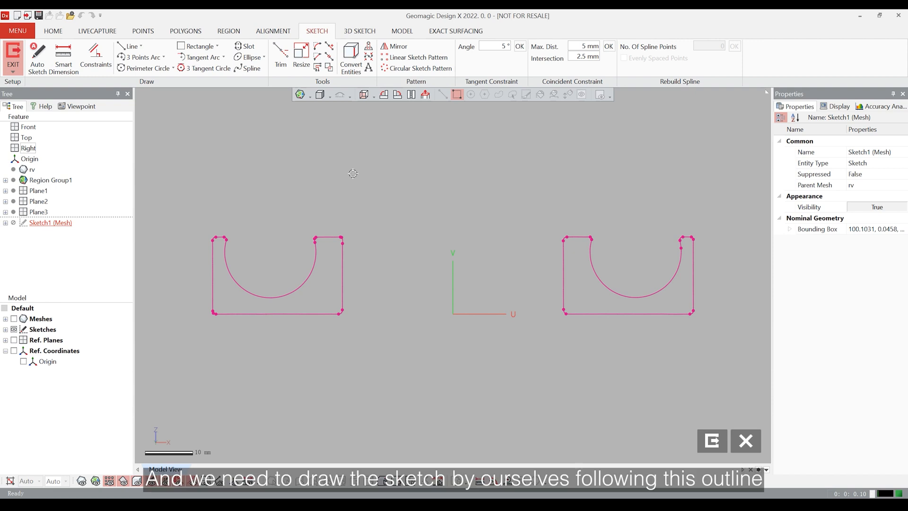
{"action": "mouse_move", "coordinate": [131, 47]}
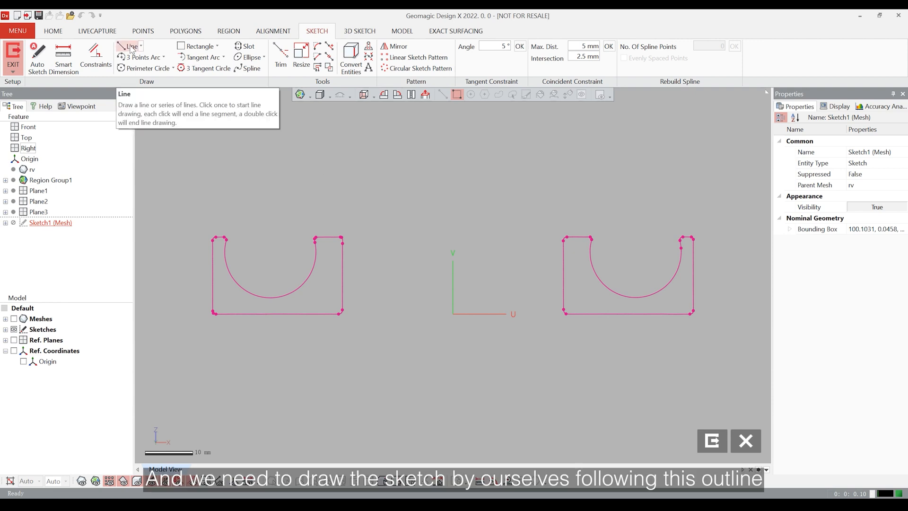
{"action": "left_click", "coordinate": [131, 47]}
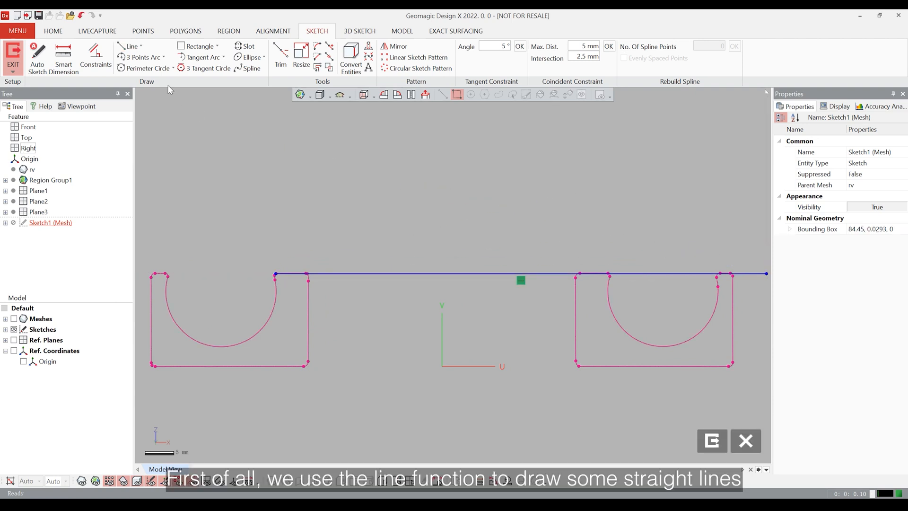
{"action": "left_click", "coordinate": [132, 46]}
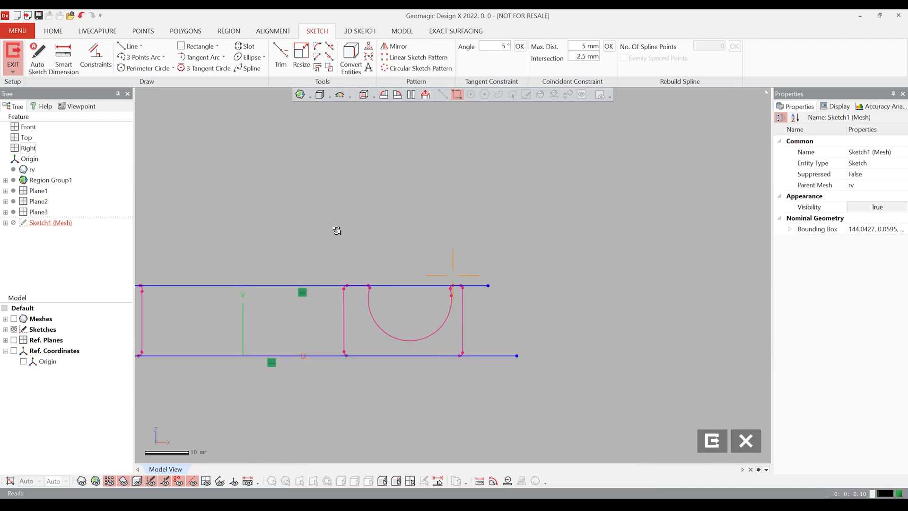
{"action": "left_click", "coordinate": [132, 46]}
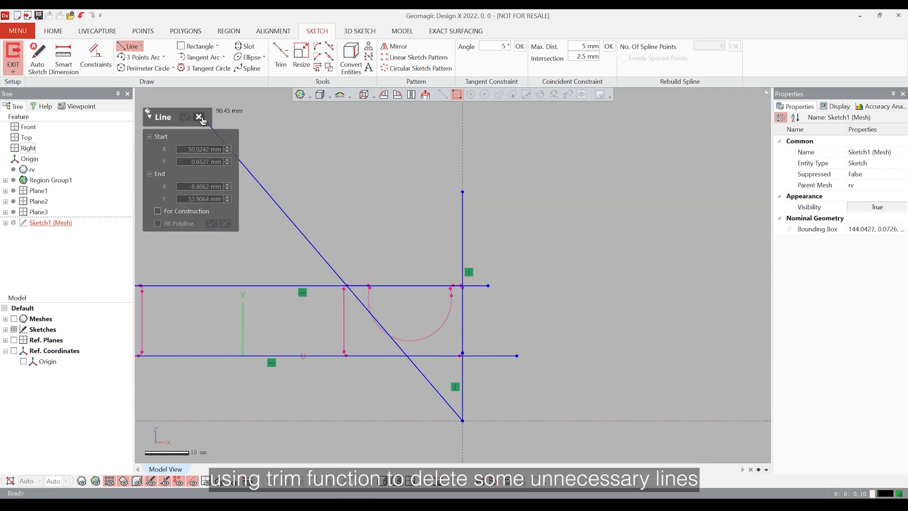
{"action": "left_click", "coordinate": [281, 55]}
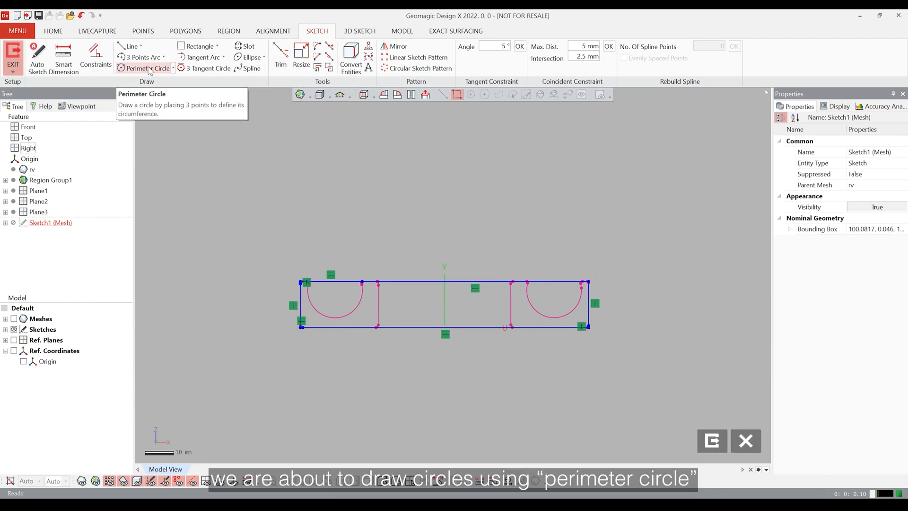
Step: Add a three-point circle over the right half-round cut and trim extra profile segments
{"action": "left_click", "coordinate": [147, 68]}
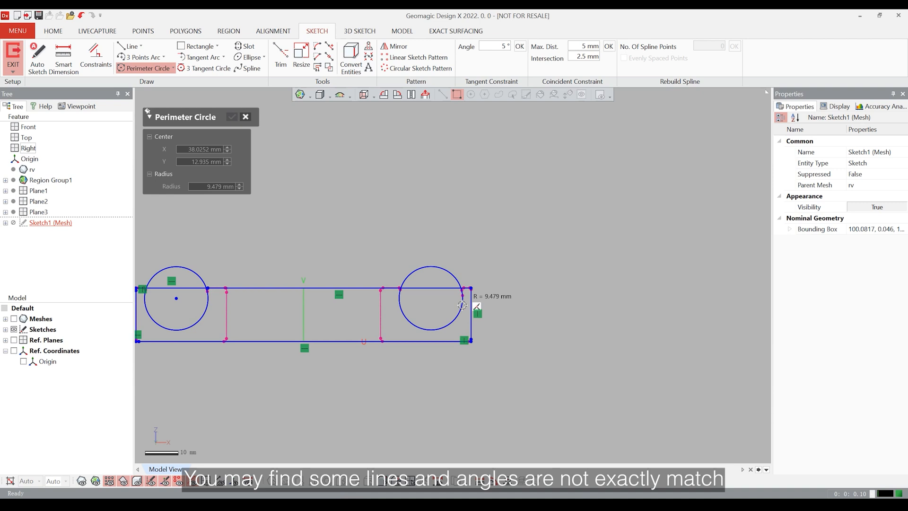
{"action": "left_click", "coordinate": [281, 52]}
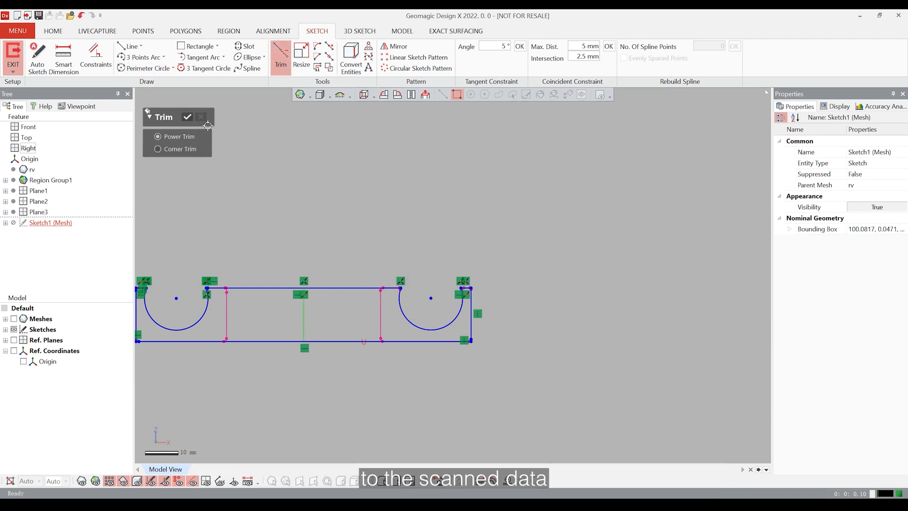
{"action": "left_click", "coordinate": [187, 117]}
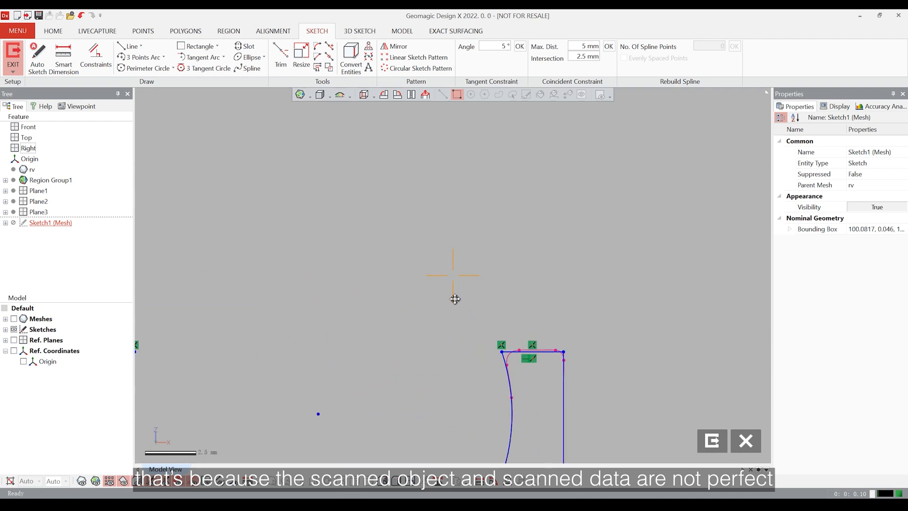
{"action": "scroll", "scroll_direction": "down", "scroll_amount": 3}
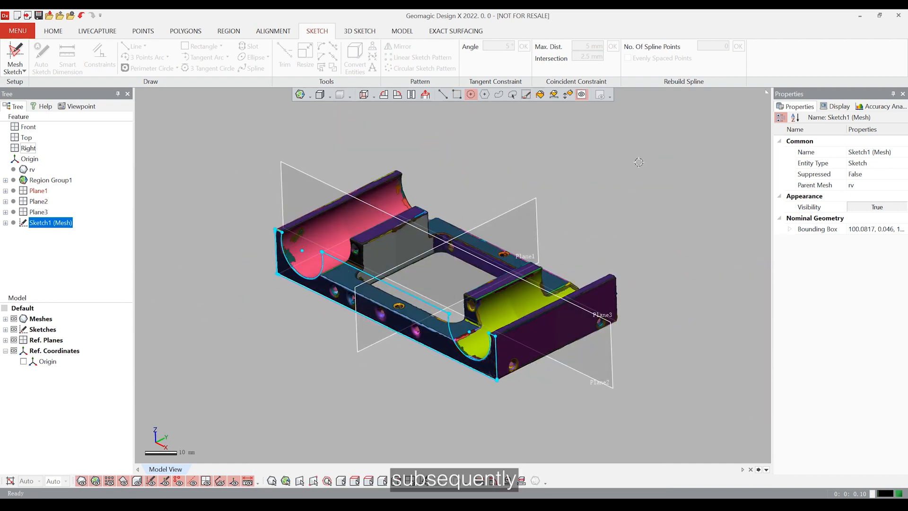
Step: Extrude Sketch1 Up To Region, using the scan's end face, creating Extrude1
{"action": "left_click", "coordinate": [401, 31]}
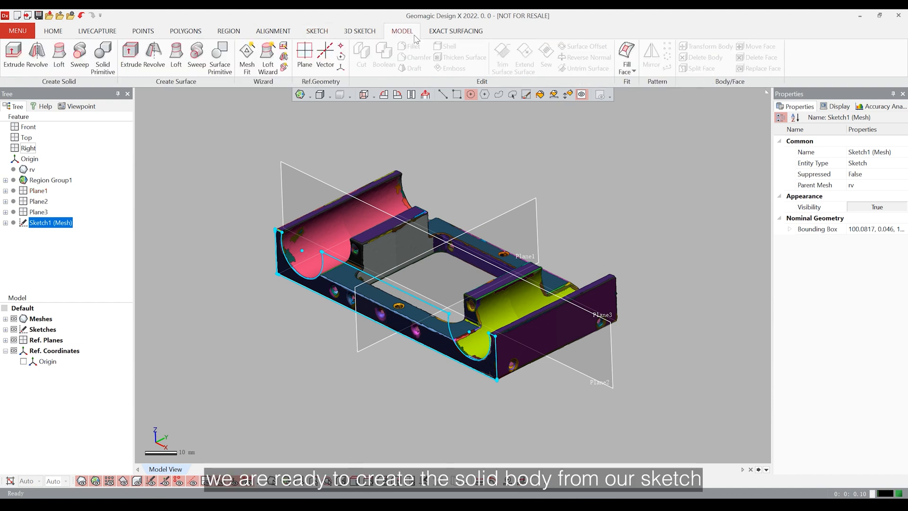
{"action": "left_click", "coordinate": [13, 55]}
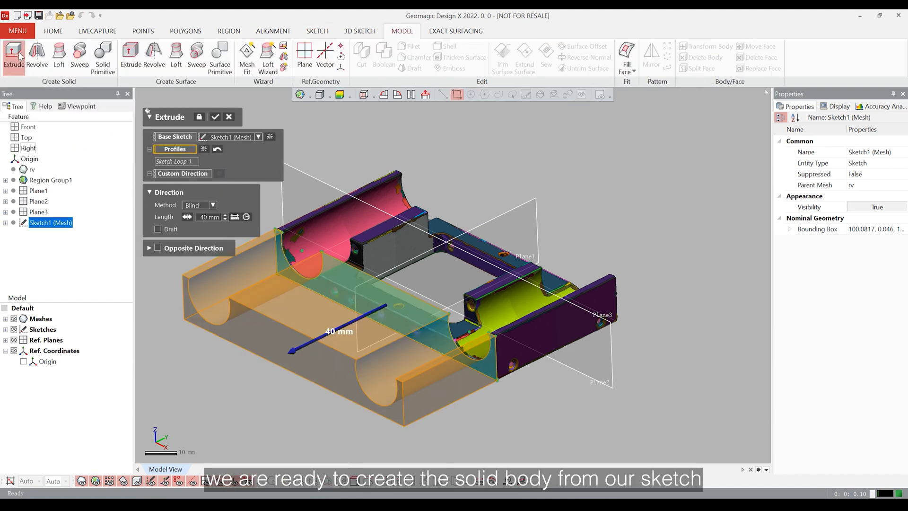
{"action": "left_click", "coordinate": [213, 204]}
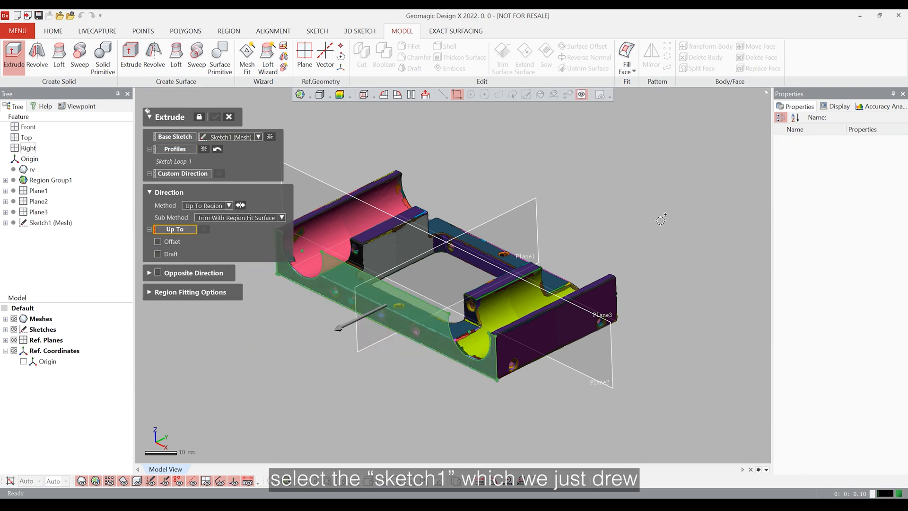
{"action": "mouse_move", "coordinate": [658, 207]}
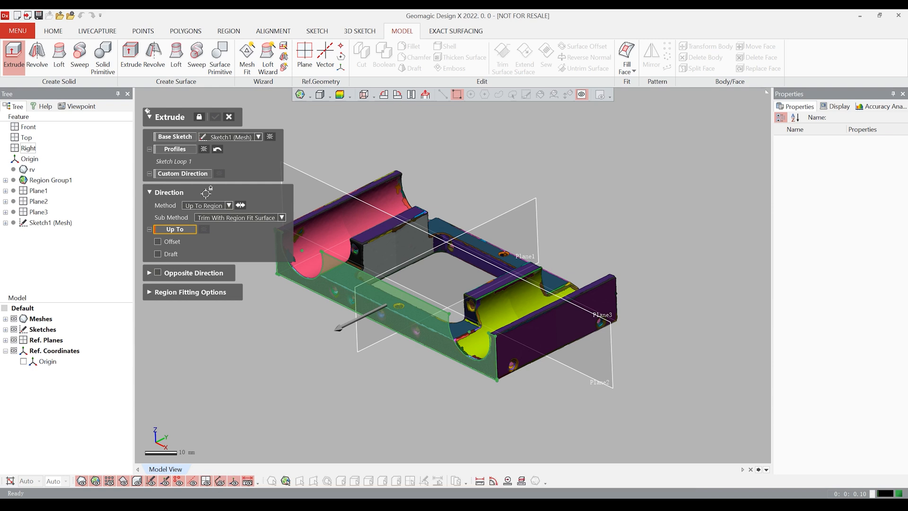
{"action": "left_click", "coordinate": [516, 295]}
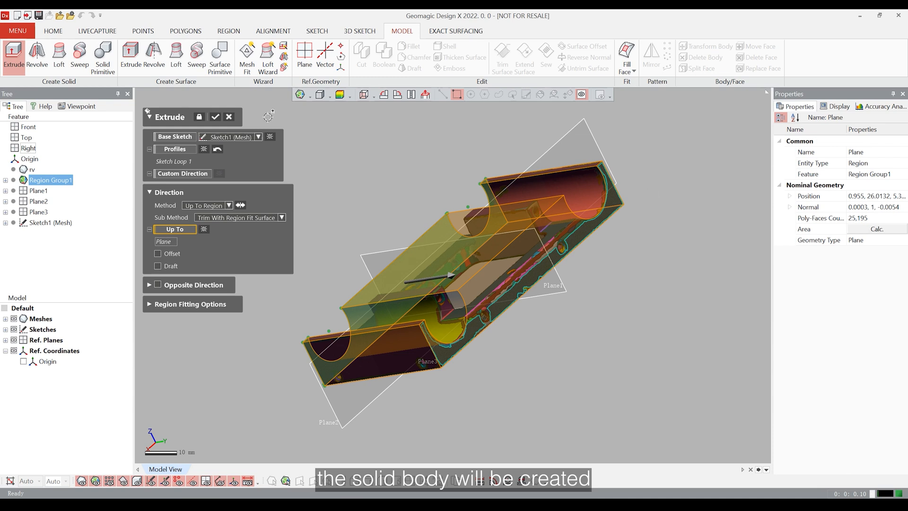
{"action": "left_click", "coordinate": [215, 117]}
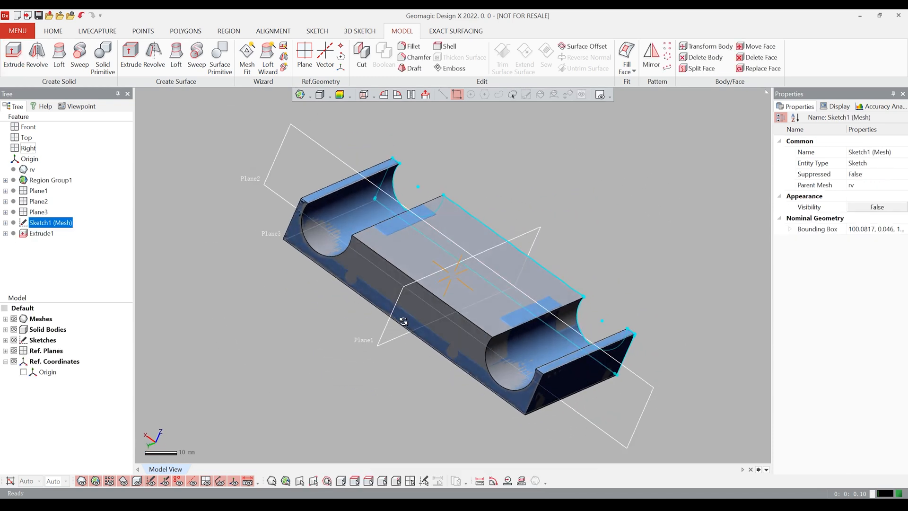
Step: Redraw the central opening in Sketch2 with edge lines and rounded corner arcs
{"action": "left_click", "coordinate": [41, 232]}
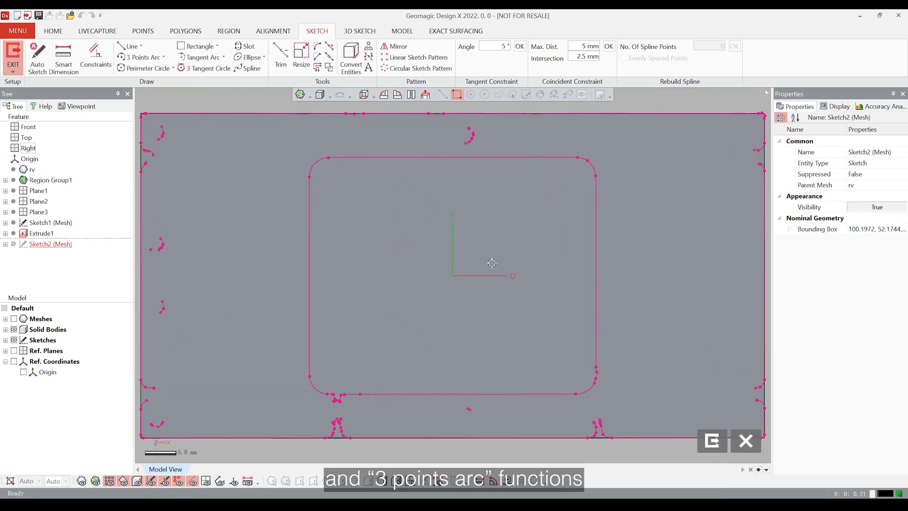
{"action": "left_click", "coordinate": [131, 47]}
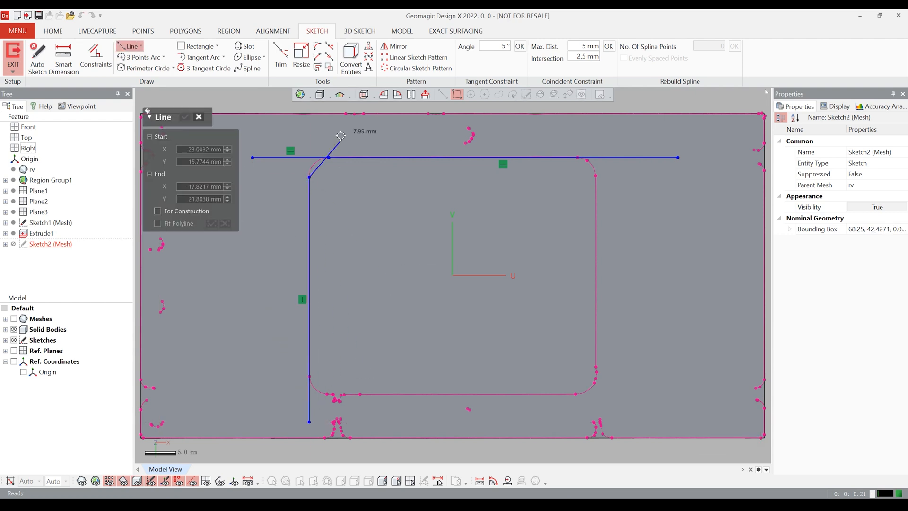
{"action": "left_click", "coordinate": [576, 395]}
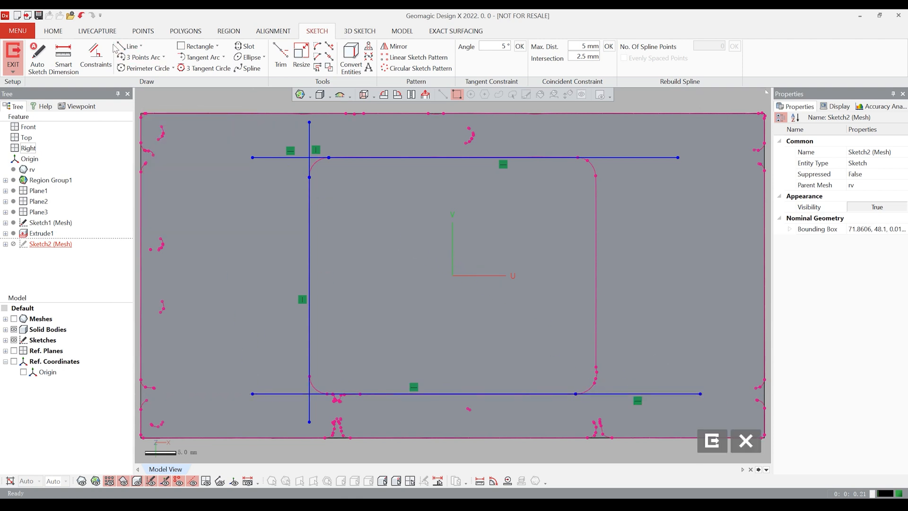
{"action": "left_click", "coordinate": [130, 47]}
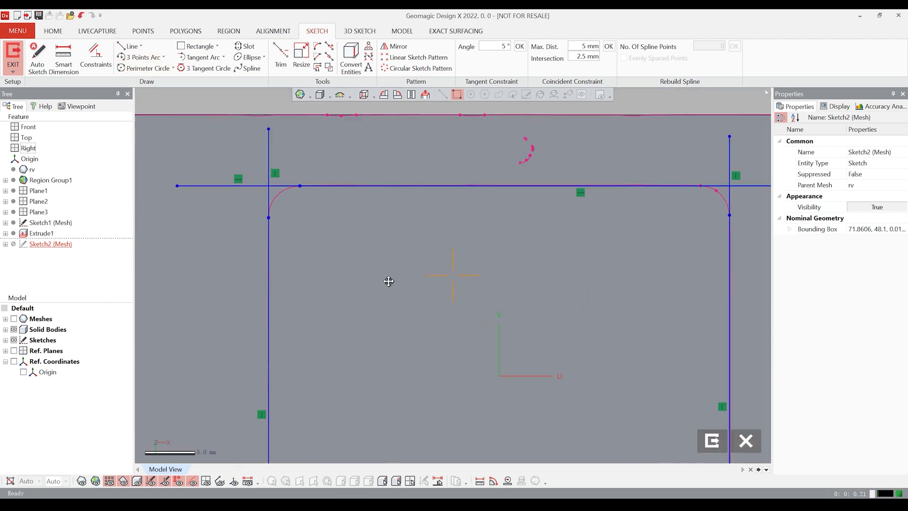
{"action": "left_click", "coordinate": [141, 57]}
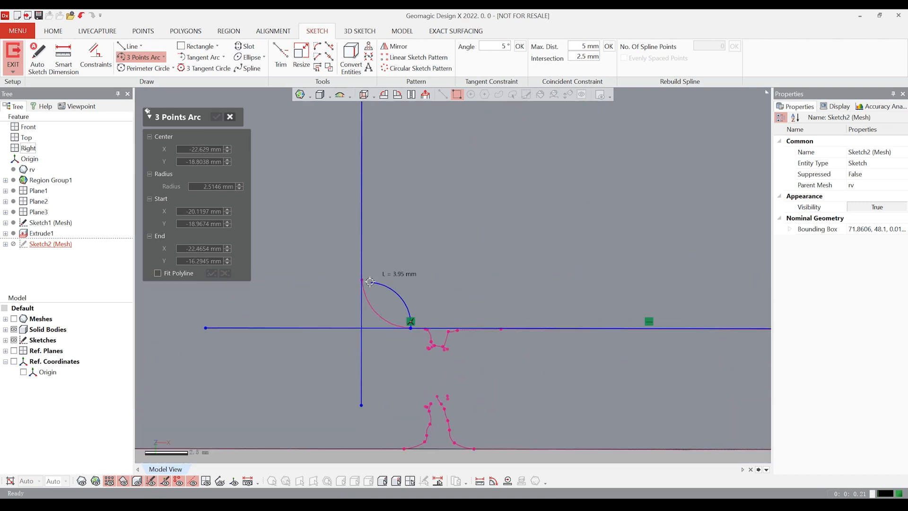
{"action": "left_click", "coordinate": [281, 56]}
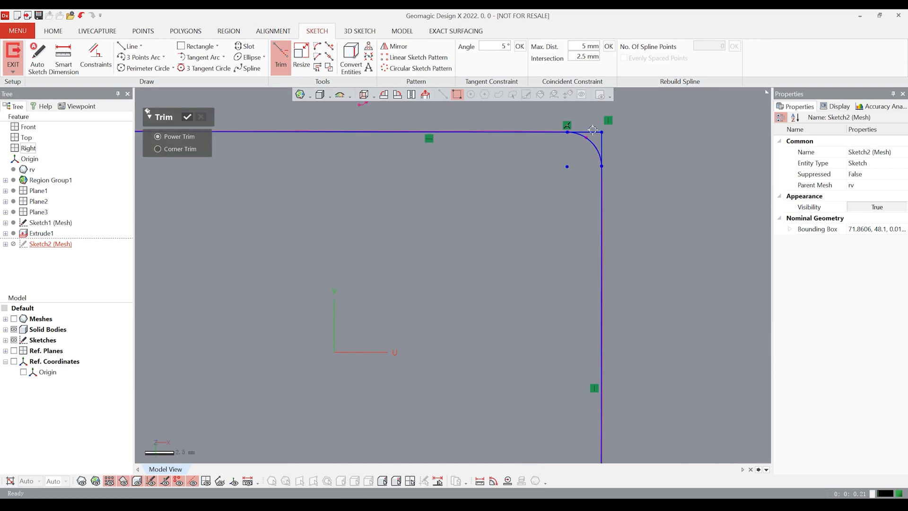
{"action": "scroll", "scroll_direction": "down", "scroll_amount": 3}
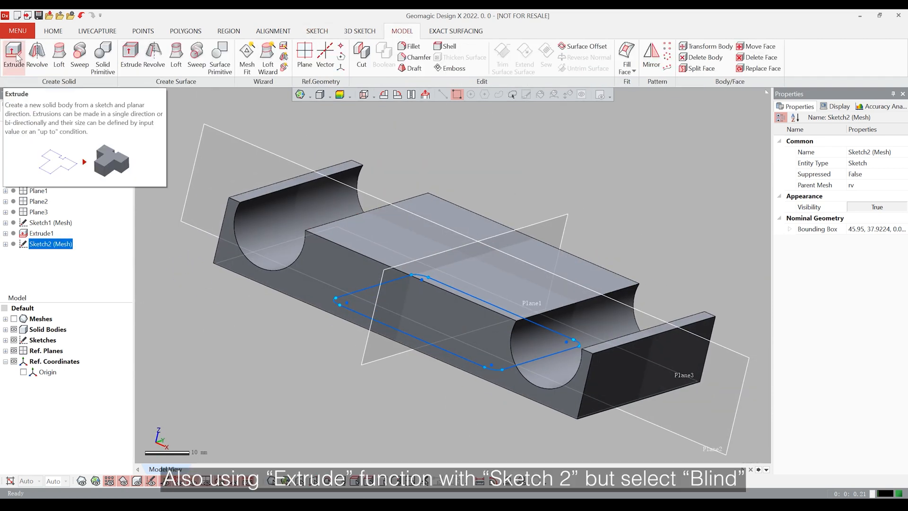
Step: Cut Sketch2's rounded-rectangle profile from both sides as blind cuts Extrude2 and Extrude3
{"action": "left_click", "coordinate": [13, 55]}
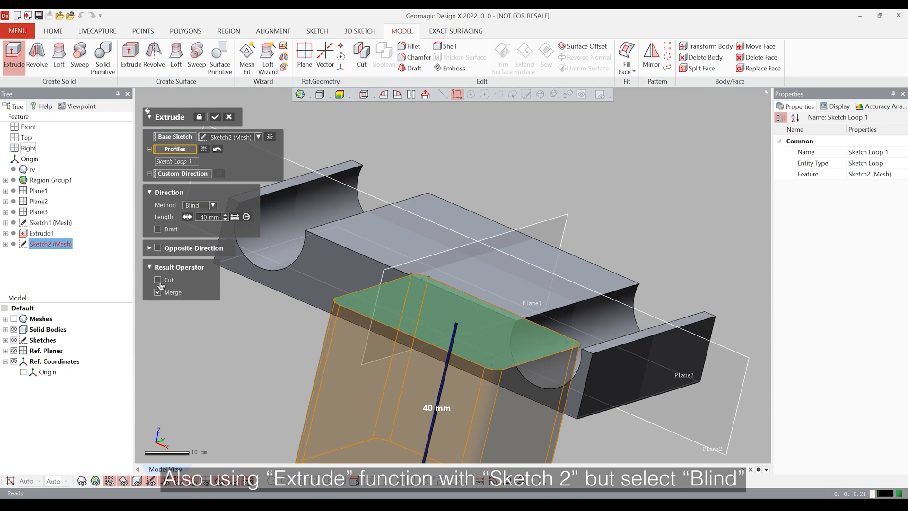
{"action": "left_click", "coordinate": [158, 279]}
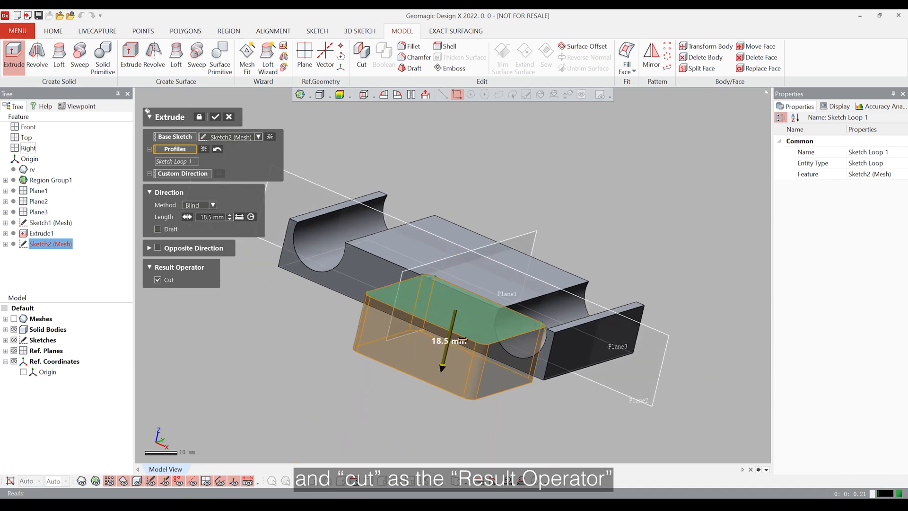
{"action": "left_click", "coordinate": [214, 117]}
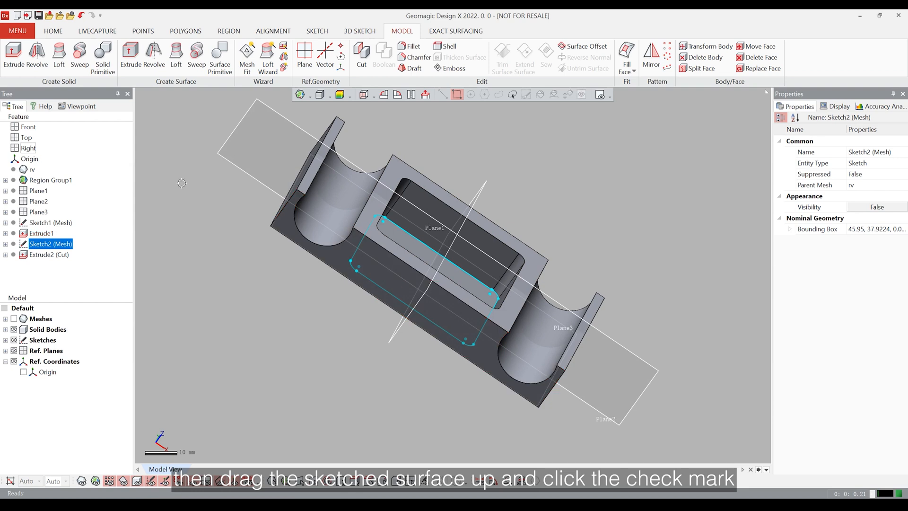
{"action": "left_click", "coordinate": [13, 52]}
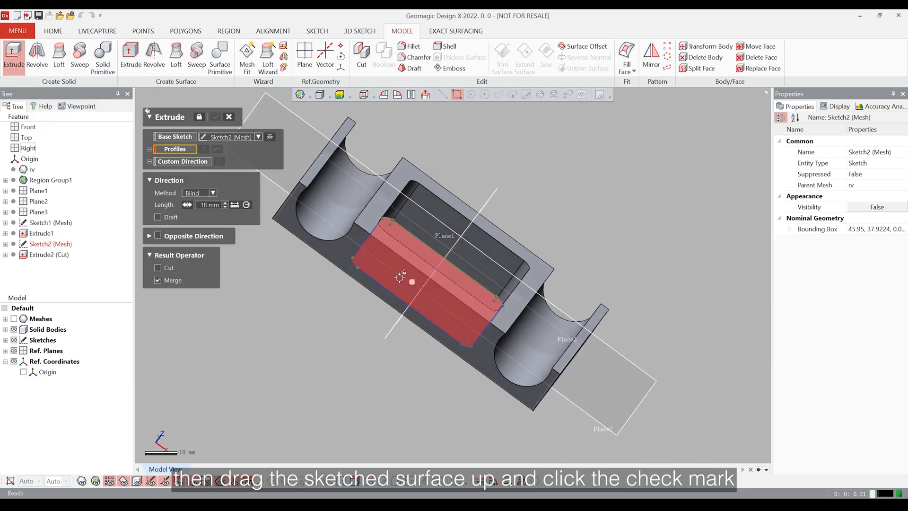
{"action": "left_click", "coordinate": [215, 116]}
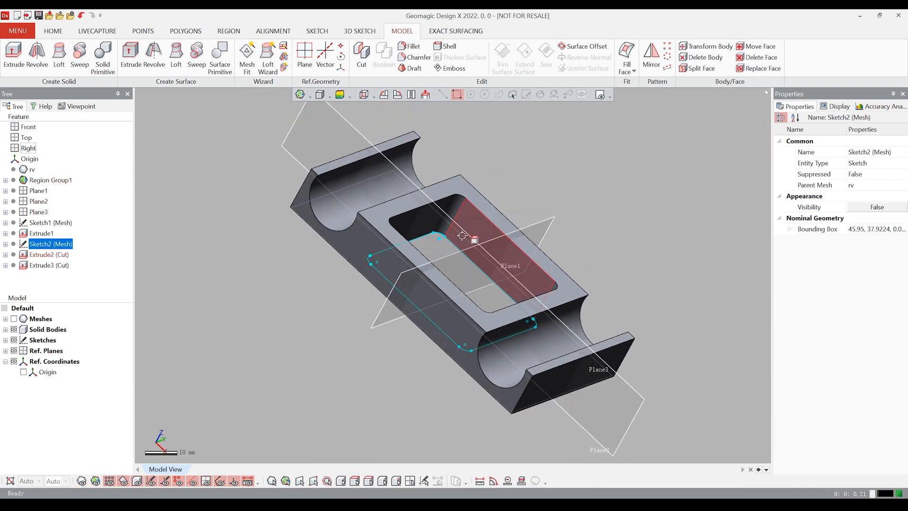
Step: Extrude both Sketch3 loops as a 38 mm blind cut, creating Extrude4
{"action": "left_click", "coordinate": [317, 31]}
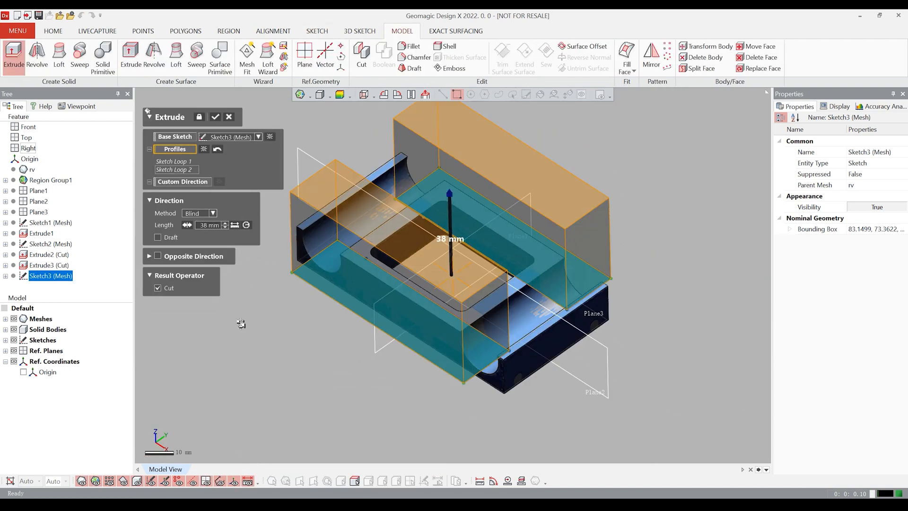
{"action": "left_click", "coordinate": [216, 117]}
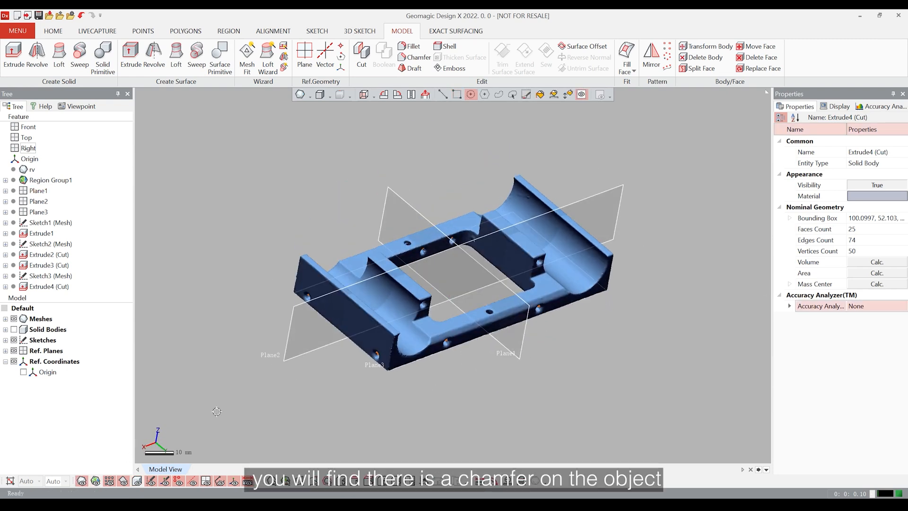
{"action": "mouse_move", "coordinate": [418, 57]}
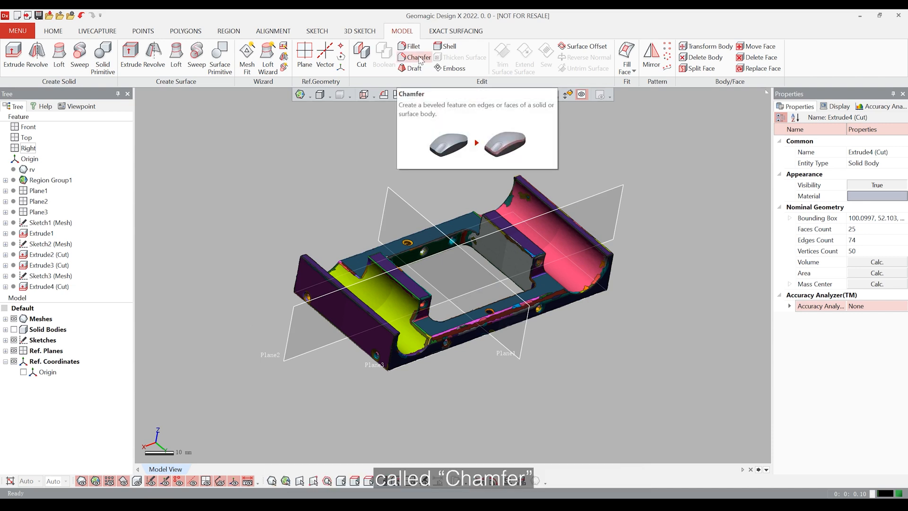
Step: Add Chamfer1 to the bracket edge and enable the body Deviation map in Accuracy Analyzer
{"action": "left_click", "coordinate": [417, 57]}
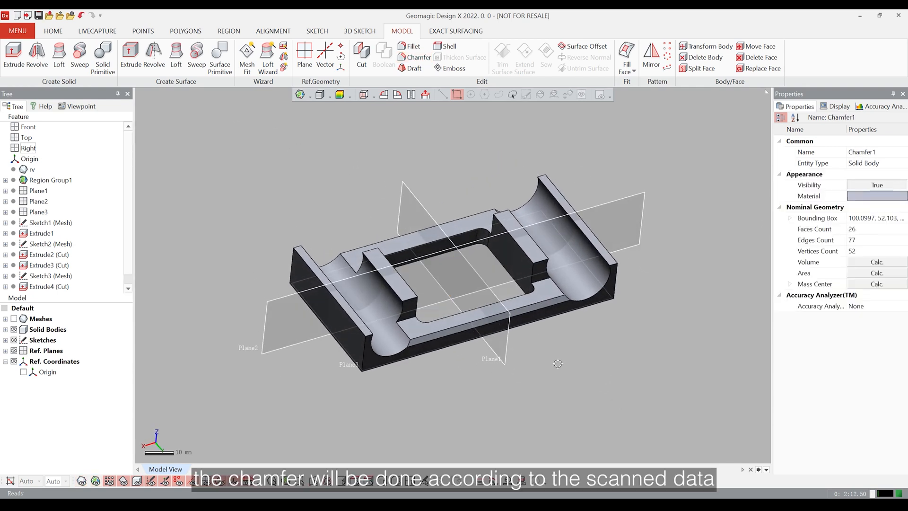
{"action": "left_click", "coordinate": [342, 95]}
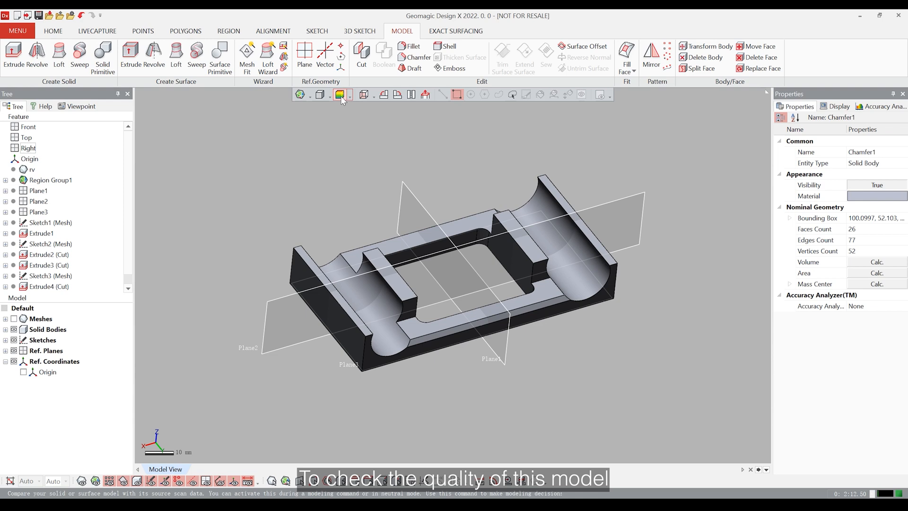
{"action": "left_click", "coordinate": [341, 94]}
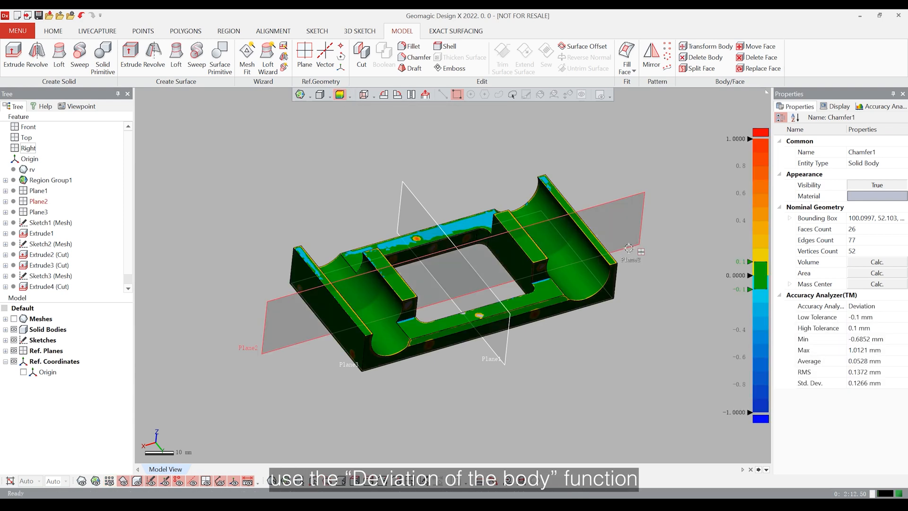